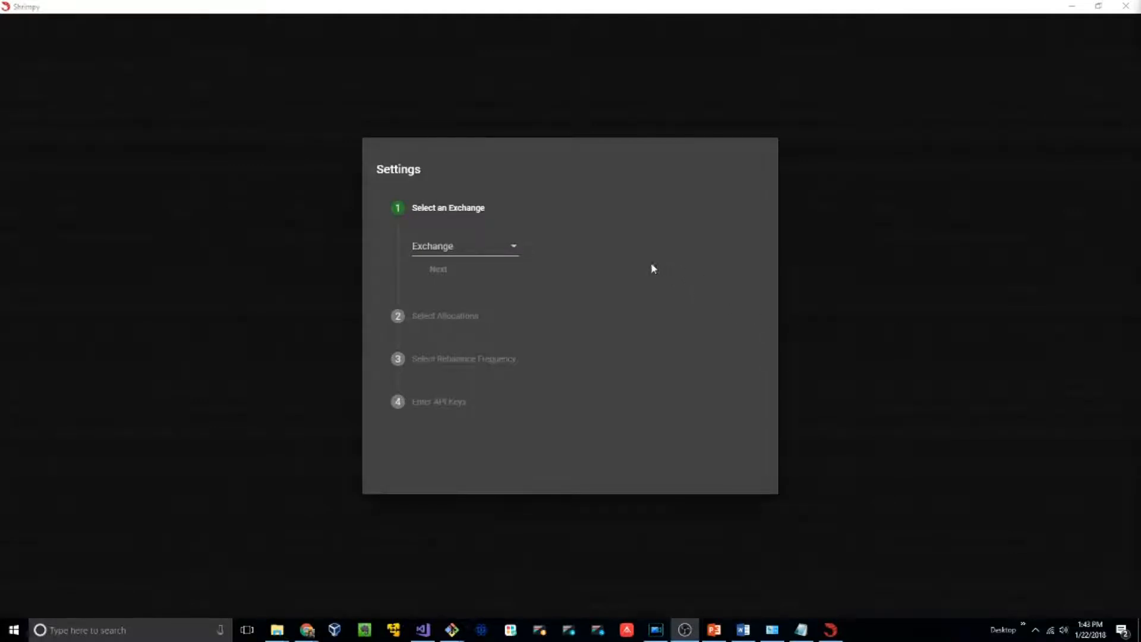
pyautogui.moveTo(498, 252)
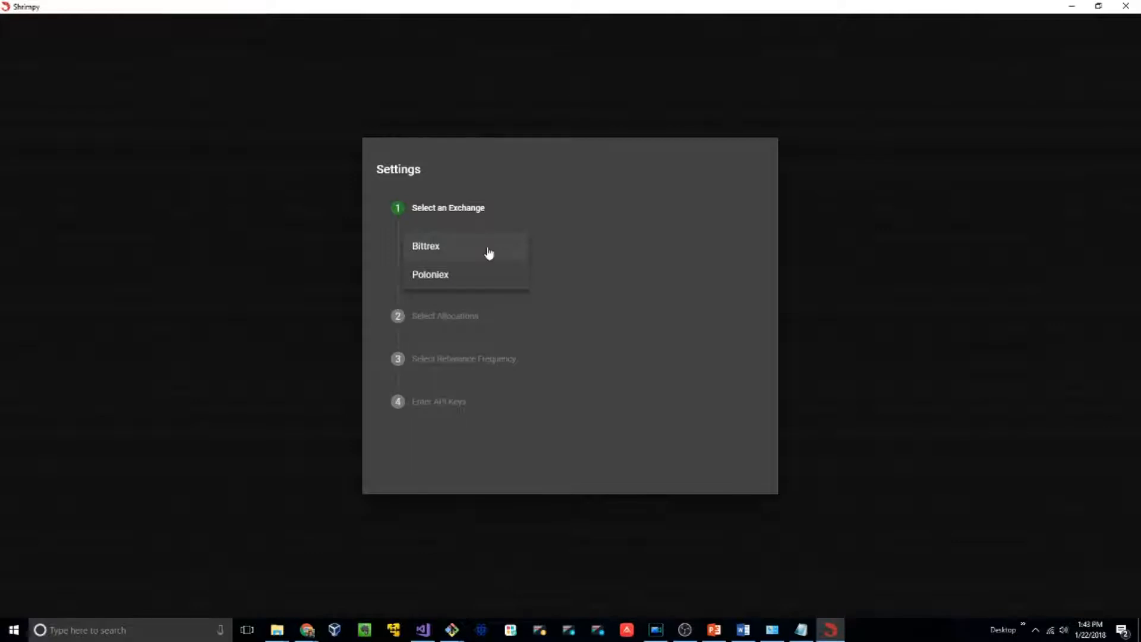
# Step: Choose Bittrex as the portfolio's exchange and proceed to allocations
pyautogui.click(425, 245)
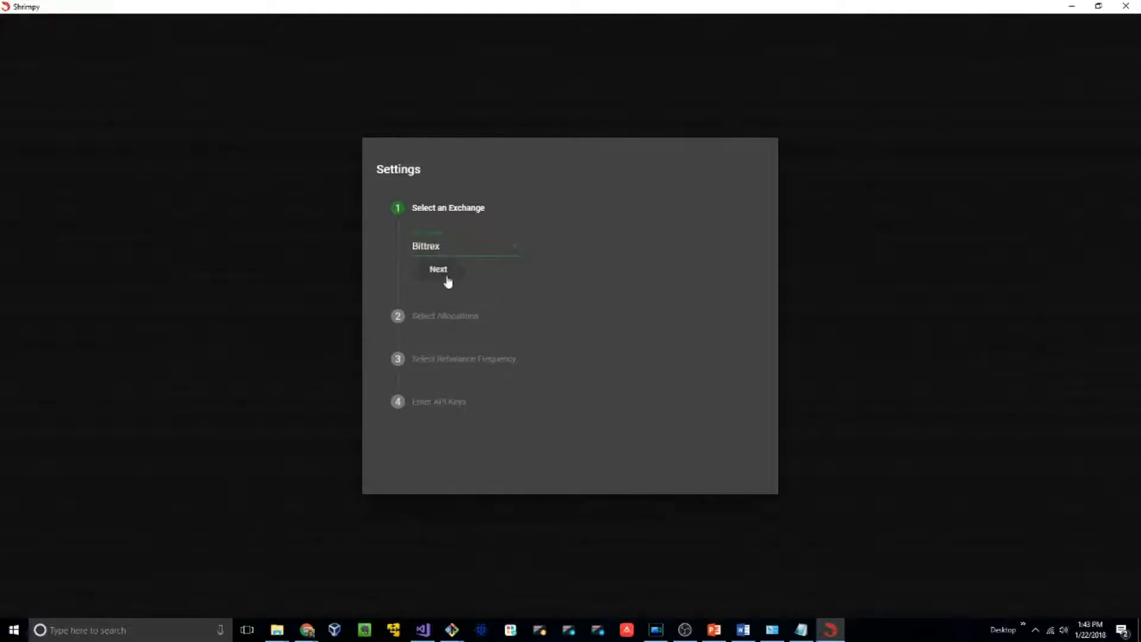
pyautogui.click(439, 269)
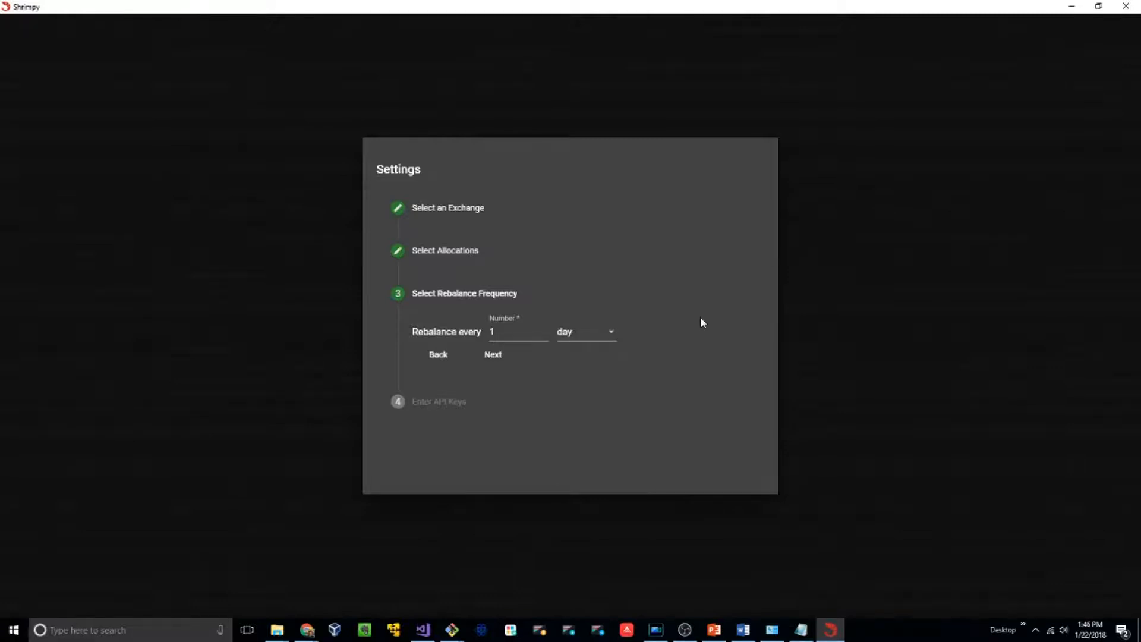
# Step: Accept rebalancing every 1 day and proceed to the API keys step
pyautogui.click(492, 354)
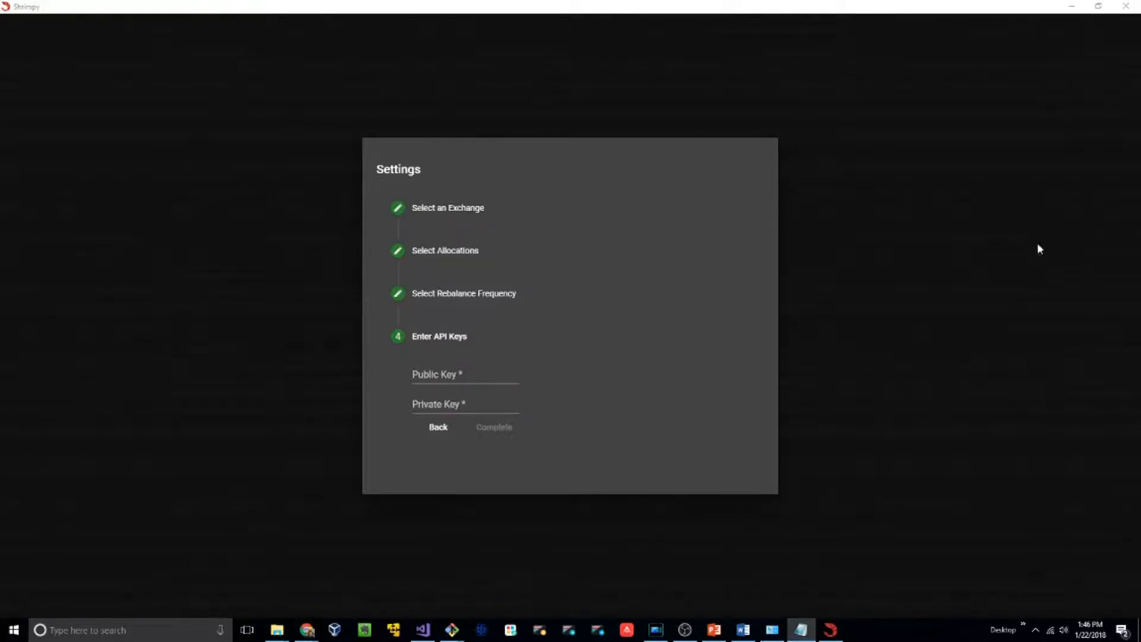
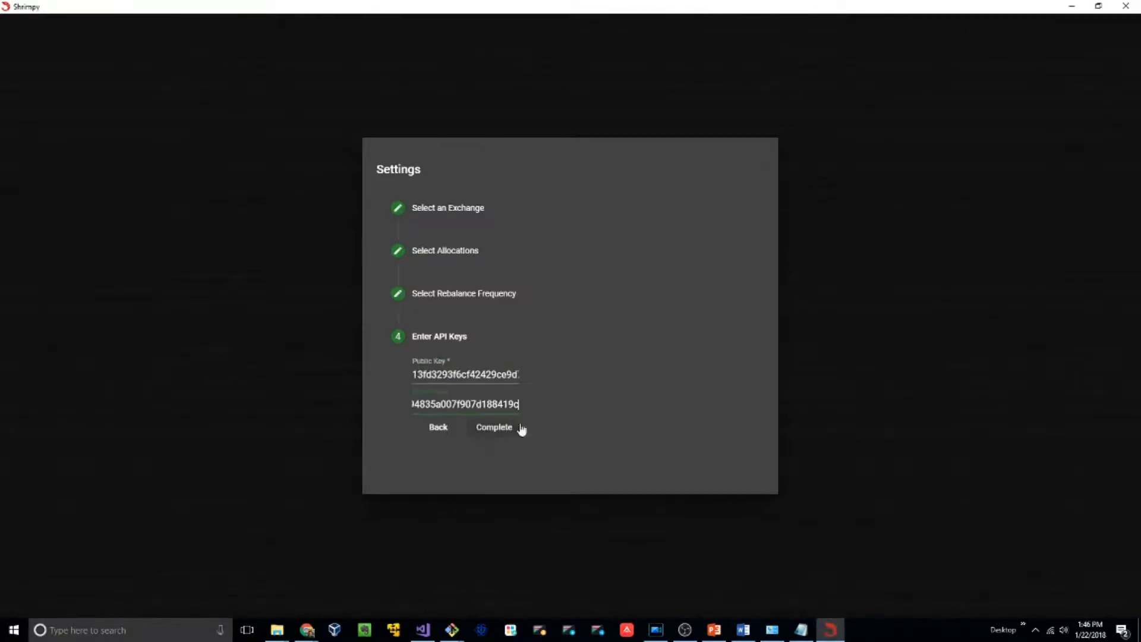
pyautogui.click(494, 426)
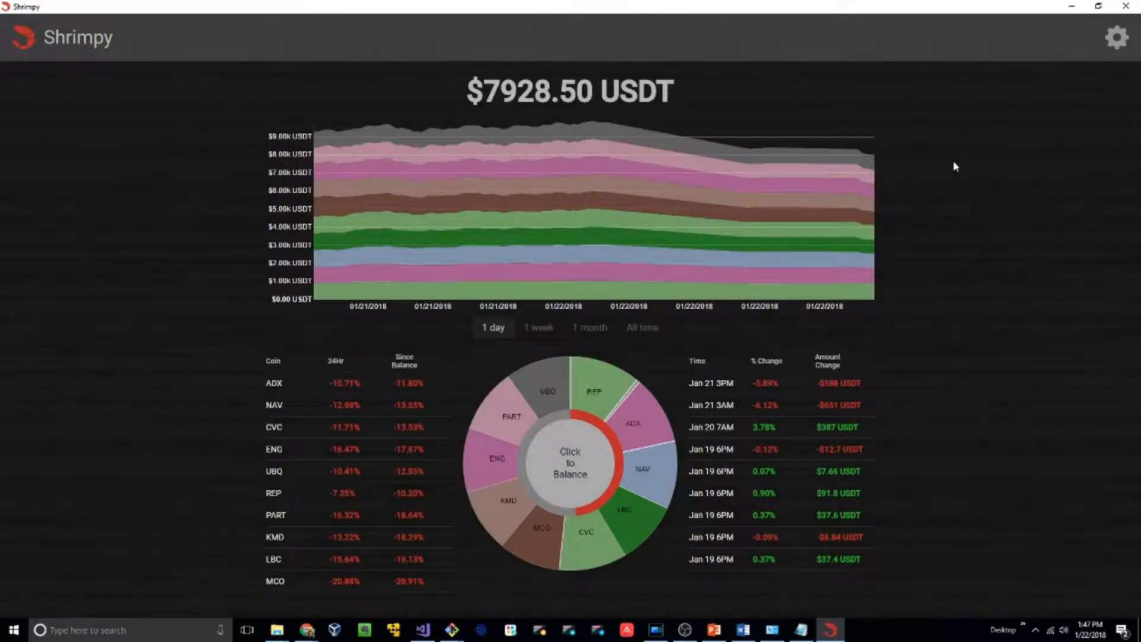
pyautogui.moveTo(480, 109)
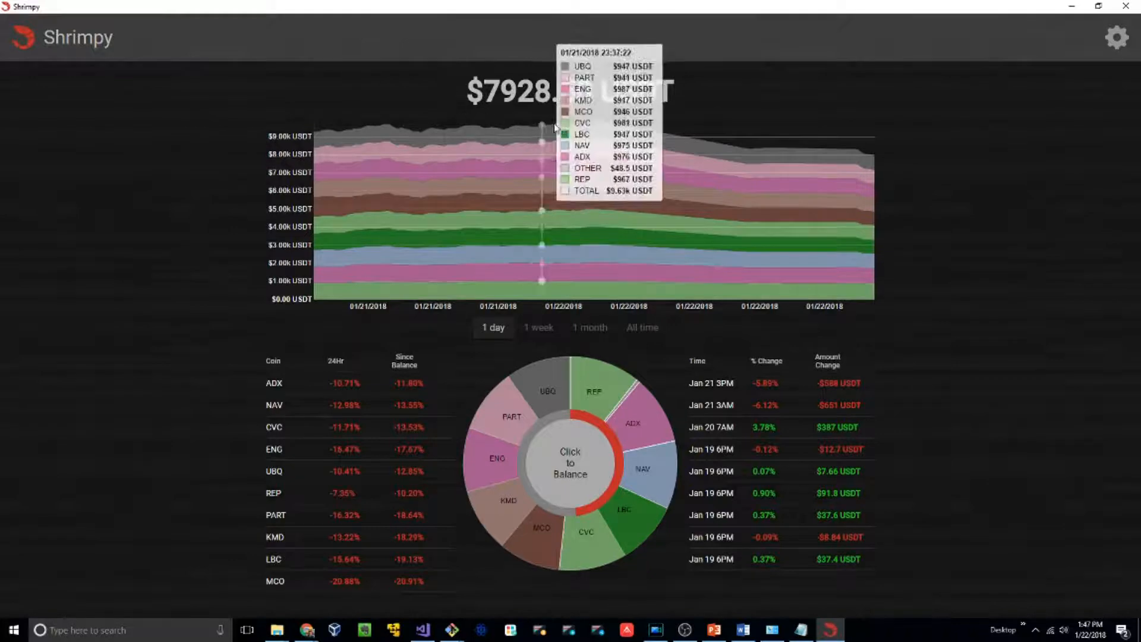
pyautogui.moveTo(698, 94)
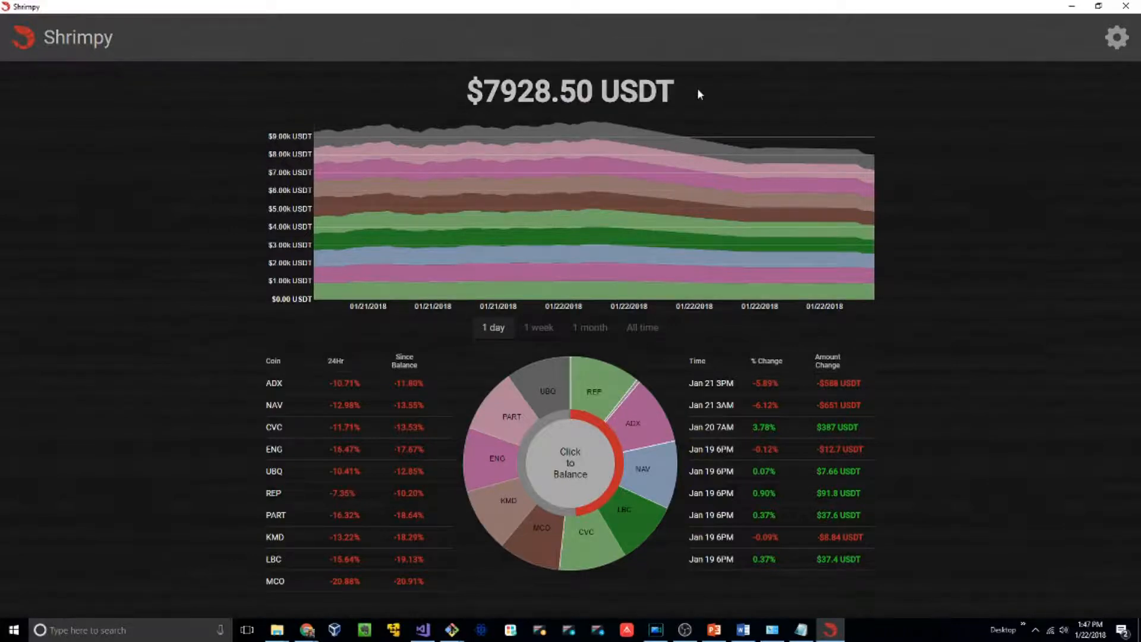
pyautogui.moveTo(760, 126)
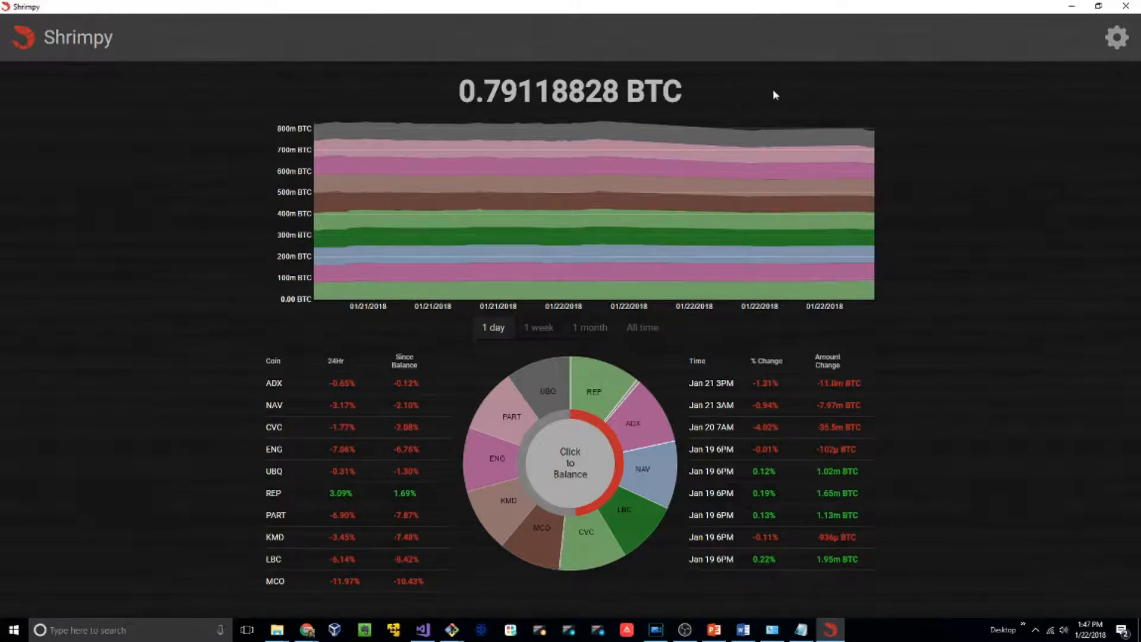
pyautogui.moveTo(749, 120)
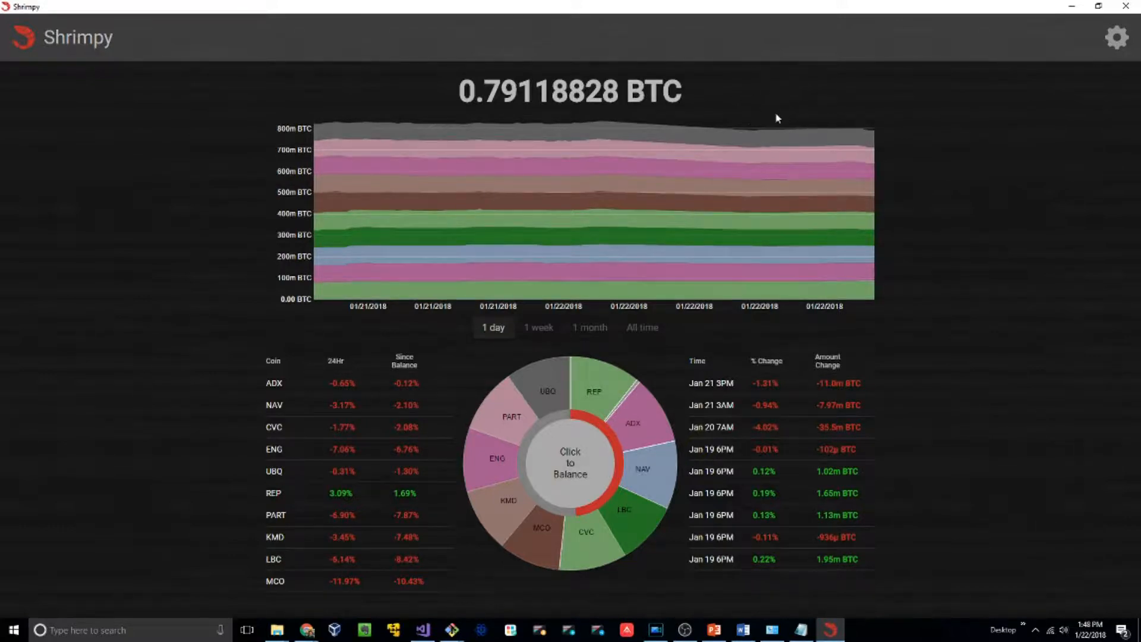
pyautogui.moveTo(690, 173)
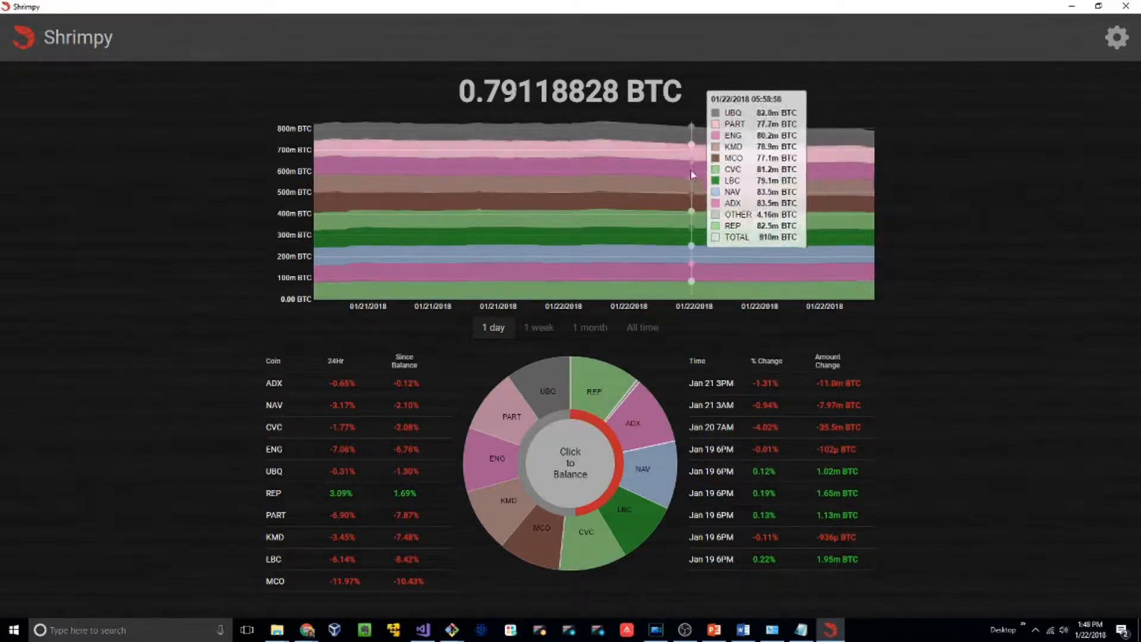
pyautogui.moveTo(680, 180)
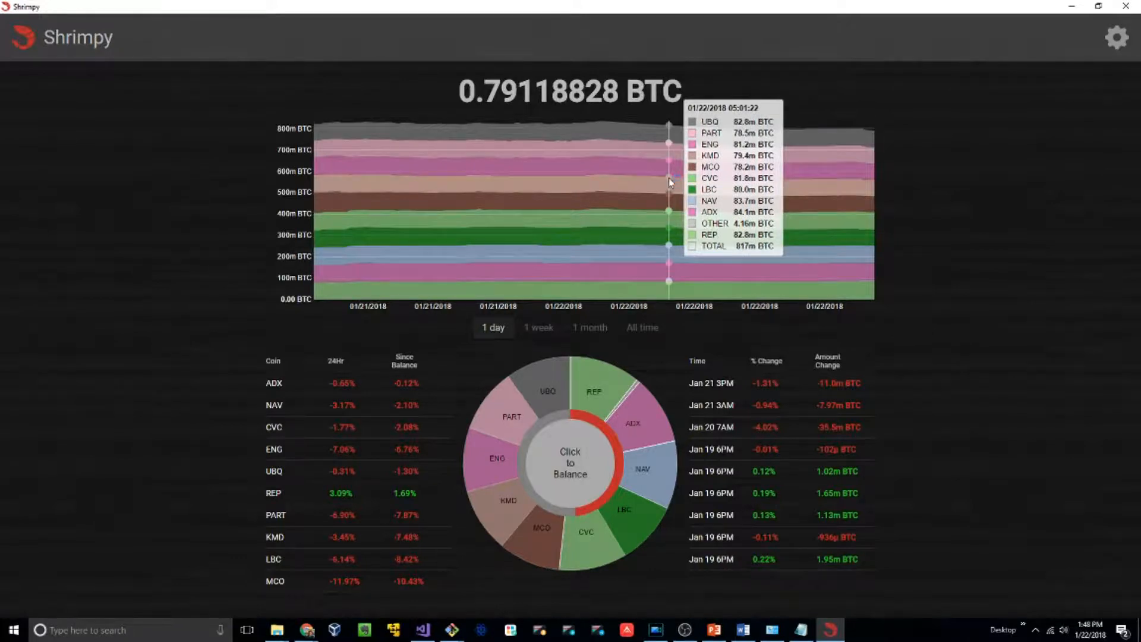
pyautogui.moveTo(667, 186)
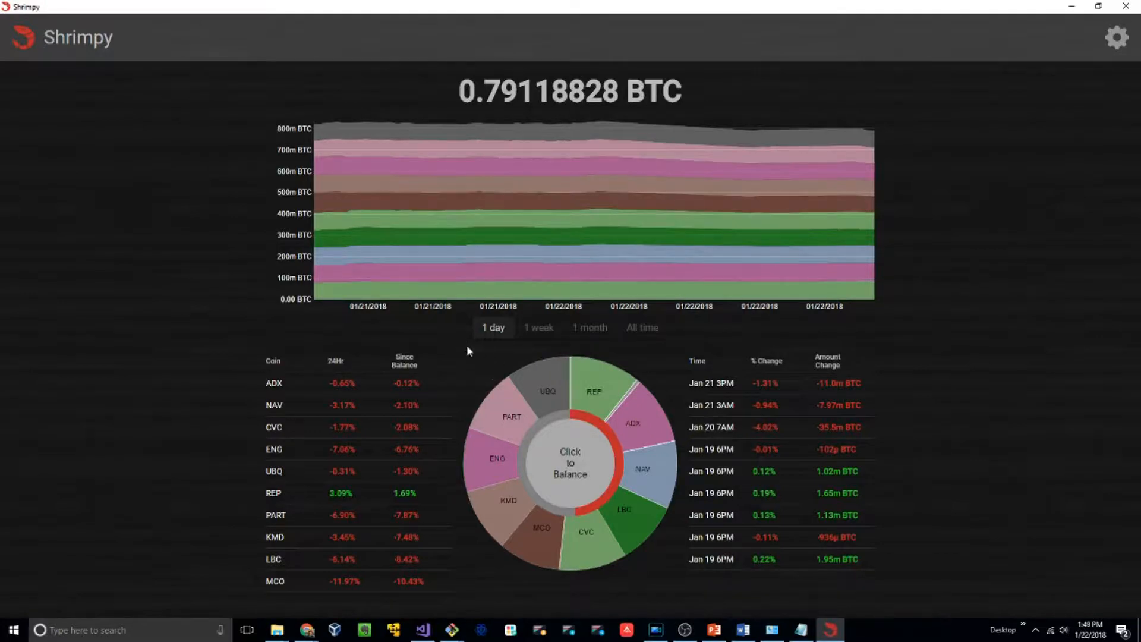
pyautogui.moveTo(253, 395)
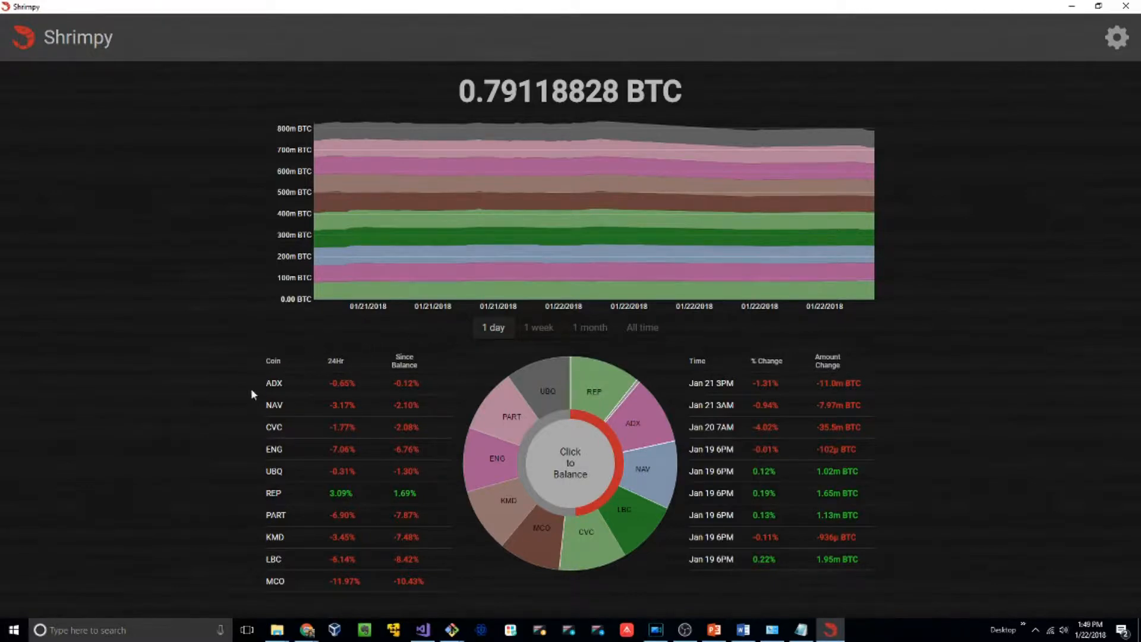
pyautogui.moveTo(339, 371)
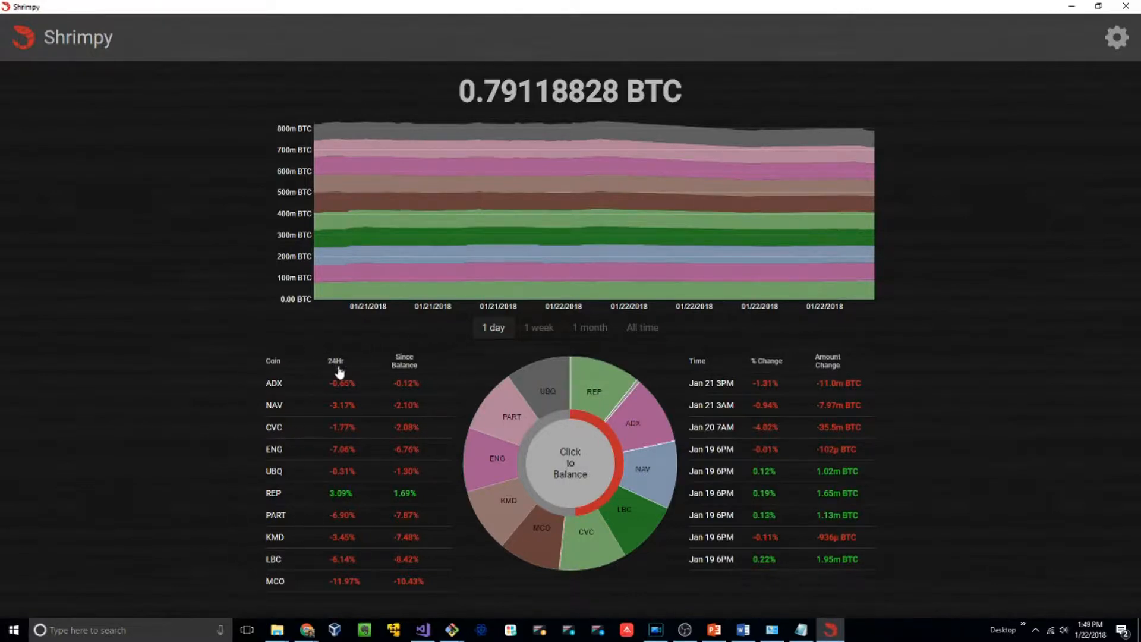
pyautogui.moveTo(431, 394)
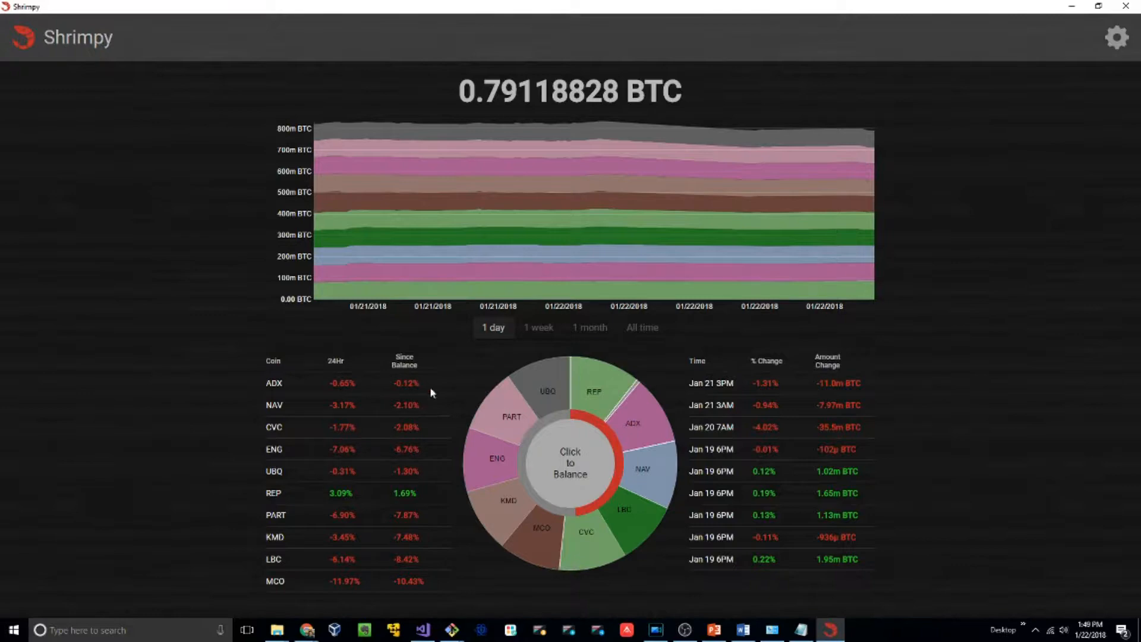
pyautogui.moveTo(631, 581)
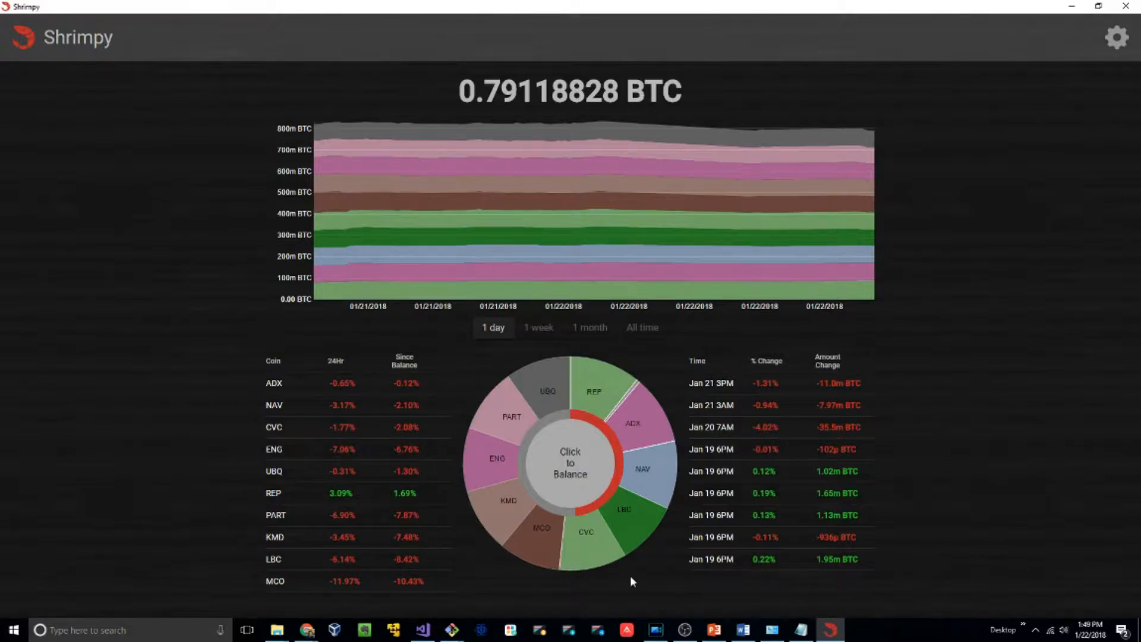
pyautogui.moveTo(662, 545)
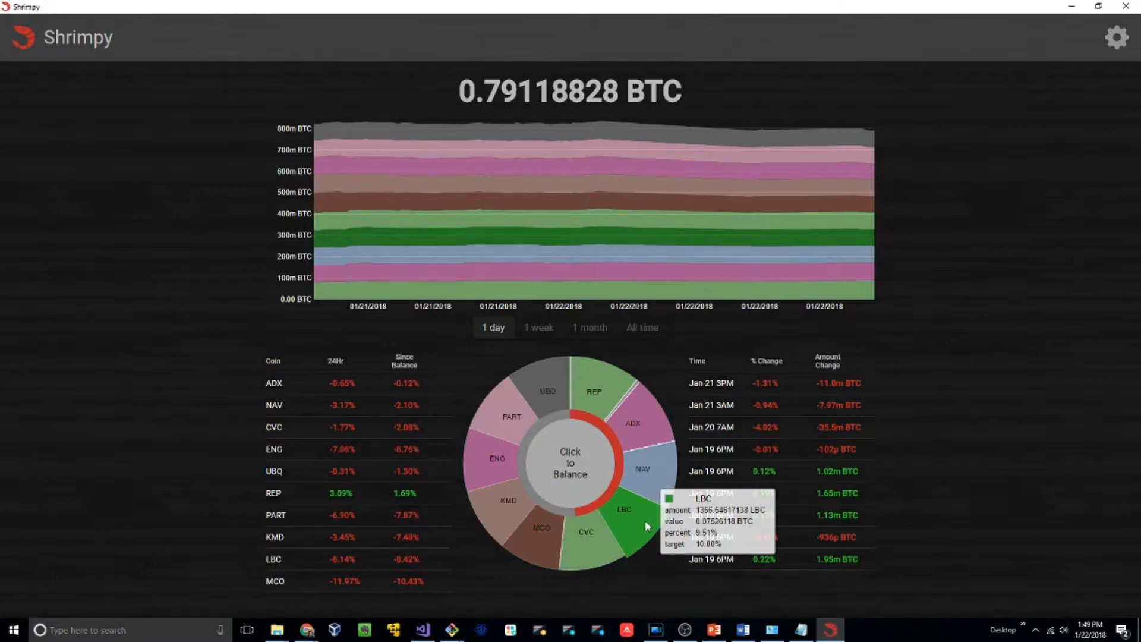
pyautogui.moveTo(576, 471)
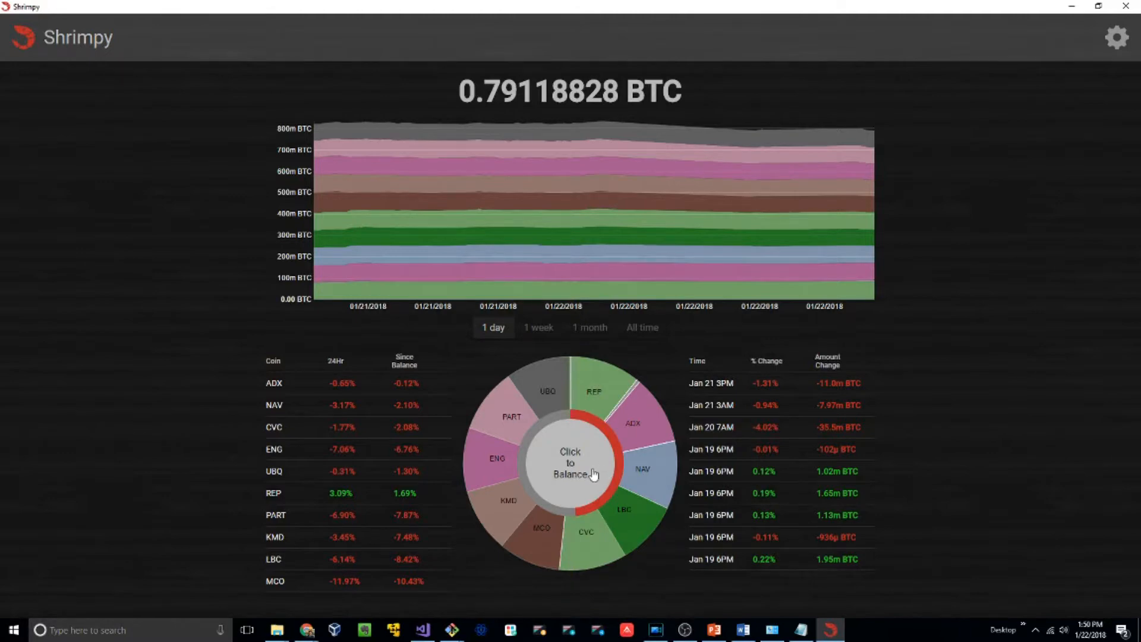
pyautogui.moveTo(894, 410)
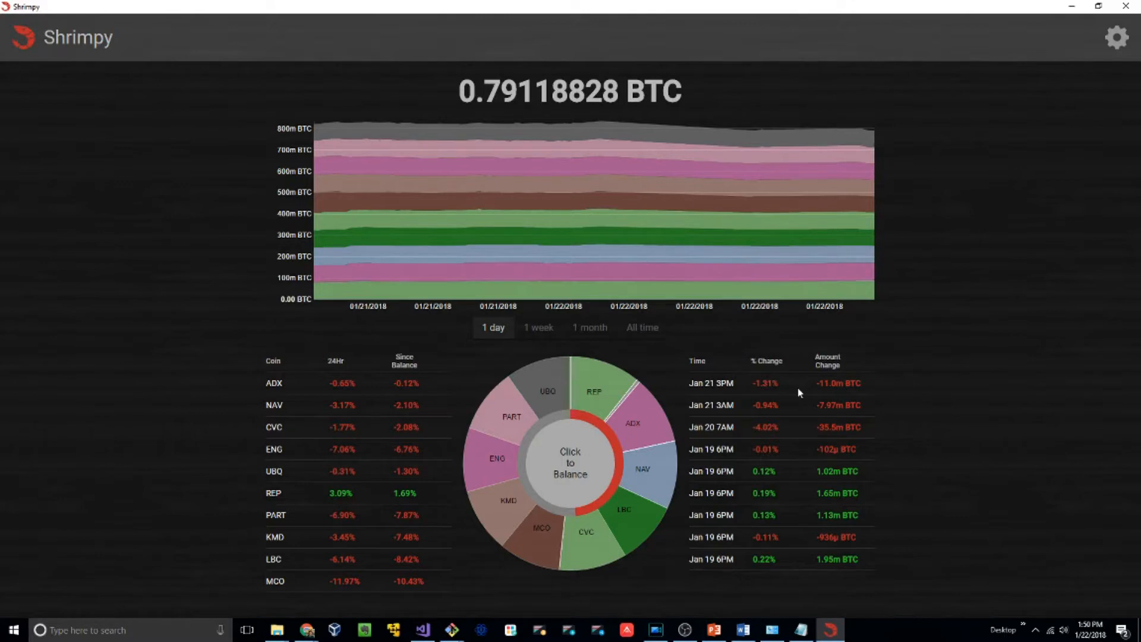
pyautogui.moveTo(896, 358)
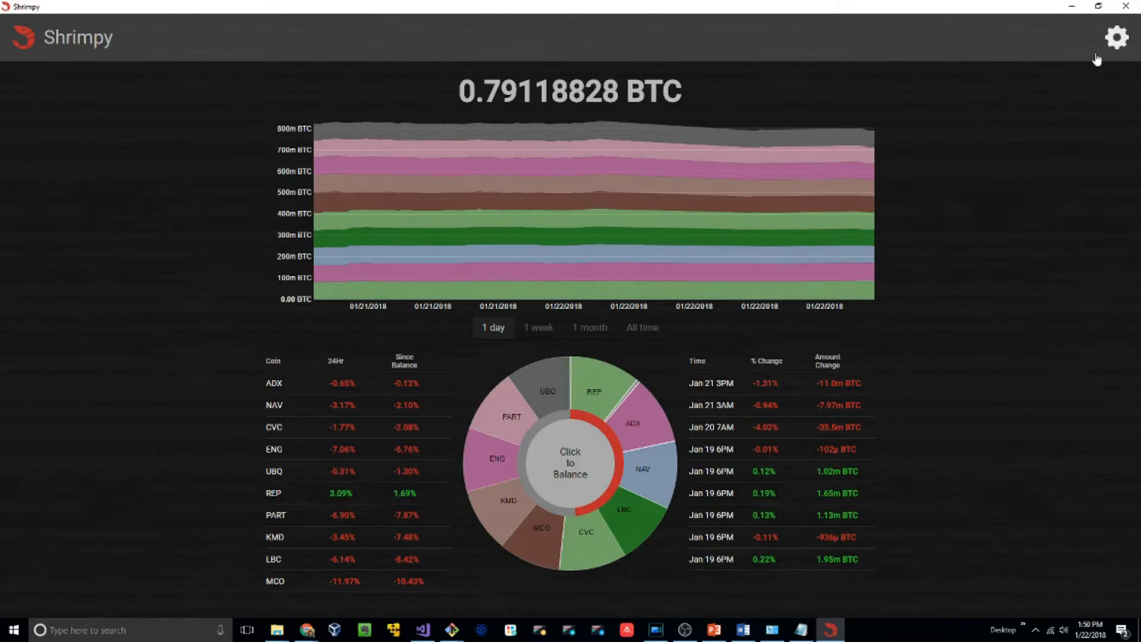
pyautogui.click(1116, 36)
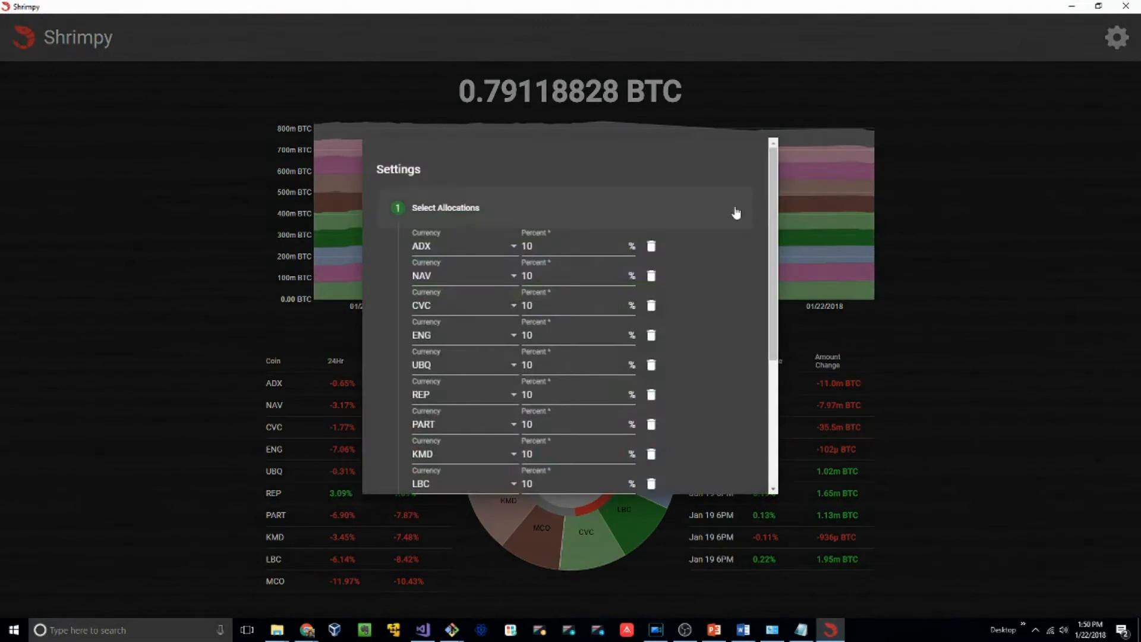
pyautogui.click(445, 207)
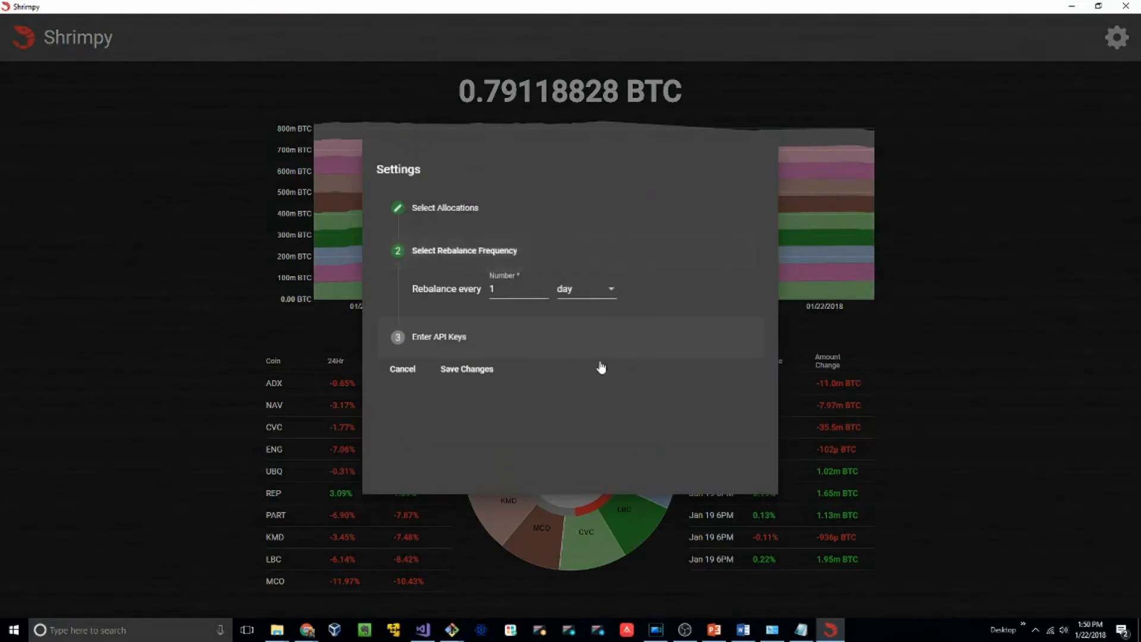
pyautogui.click(439, 336)
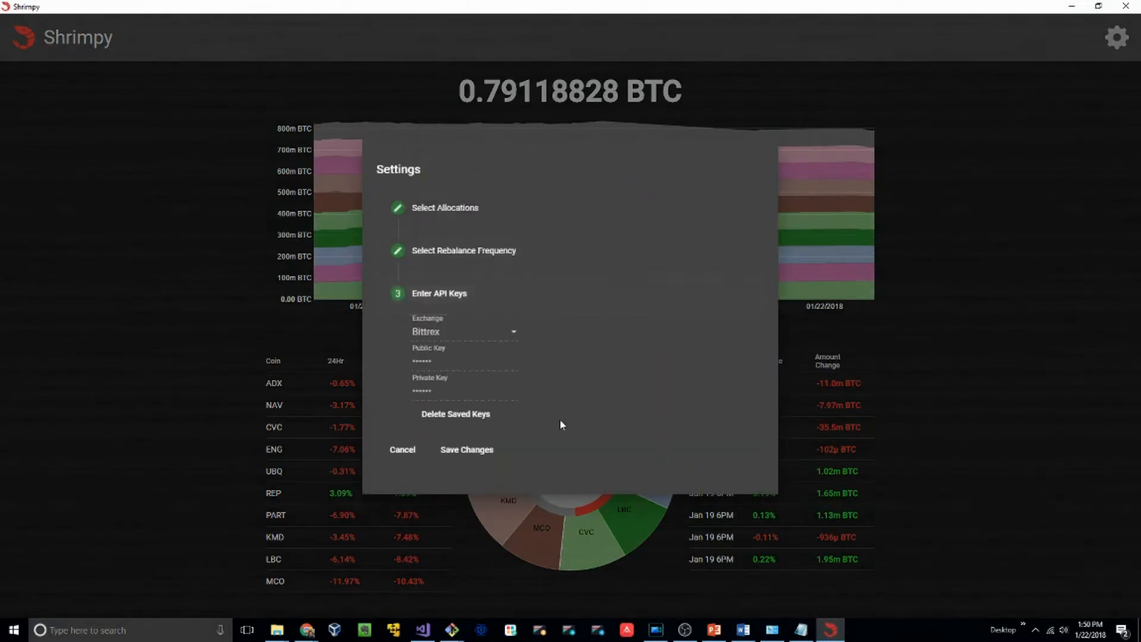
pyautogui.click(402, 449)
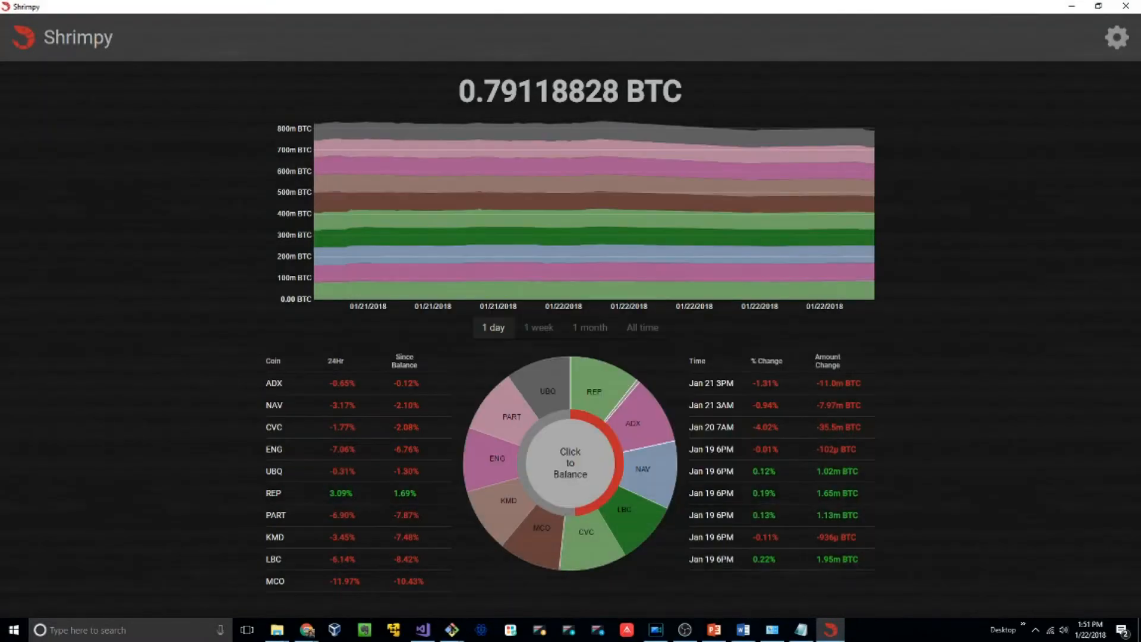